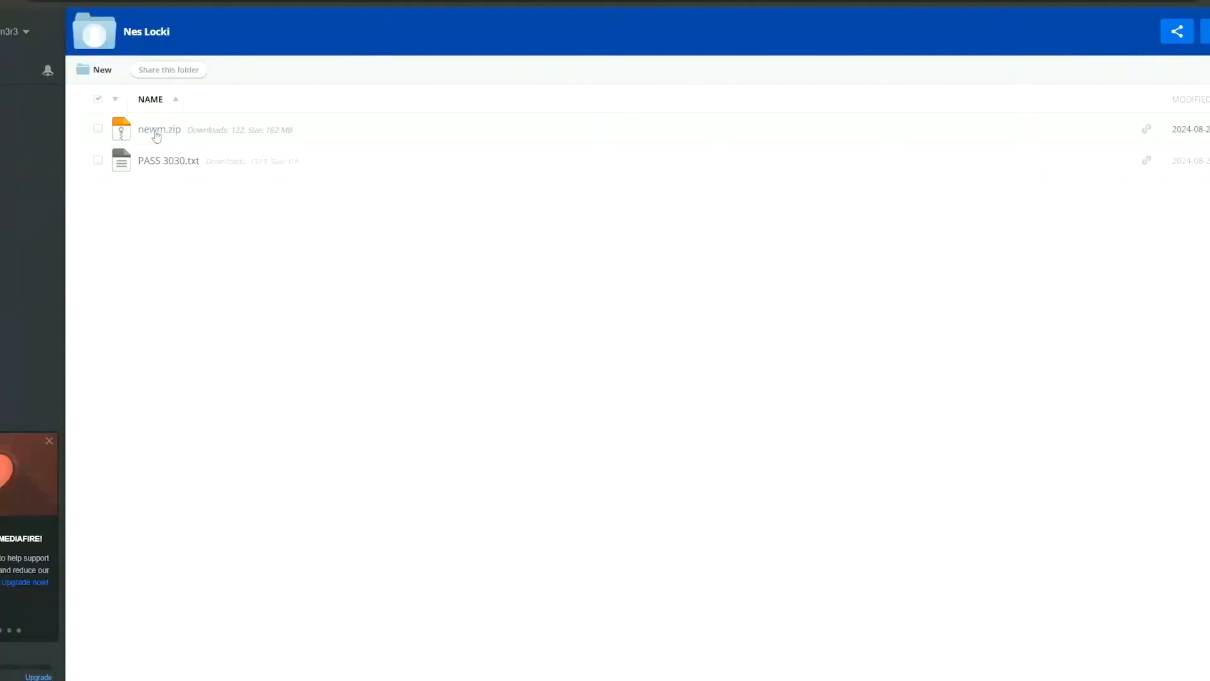
Step: Go to the MediaFire download page for newm.zip from the shared folder listing
{"action": "left_click", "coordinate": [159, 128]}
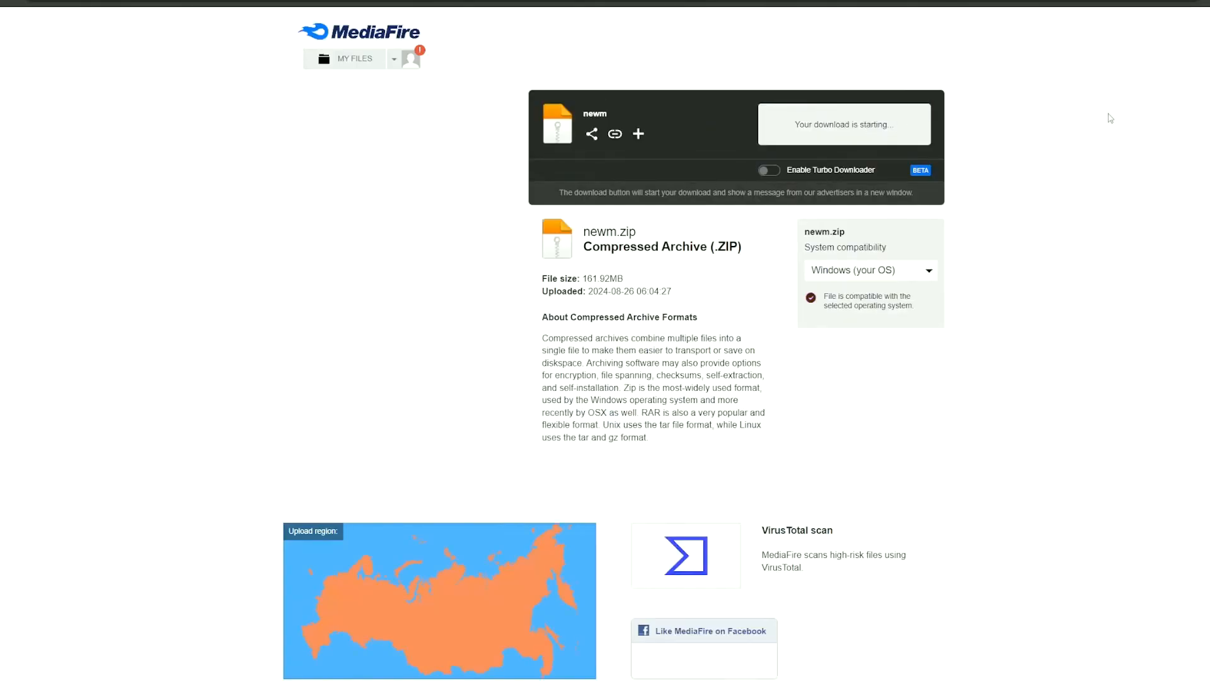
{"action": "mouse_move", "coordinate": [1062, 230]}
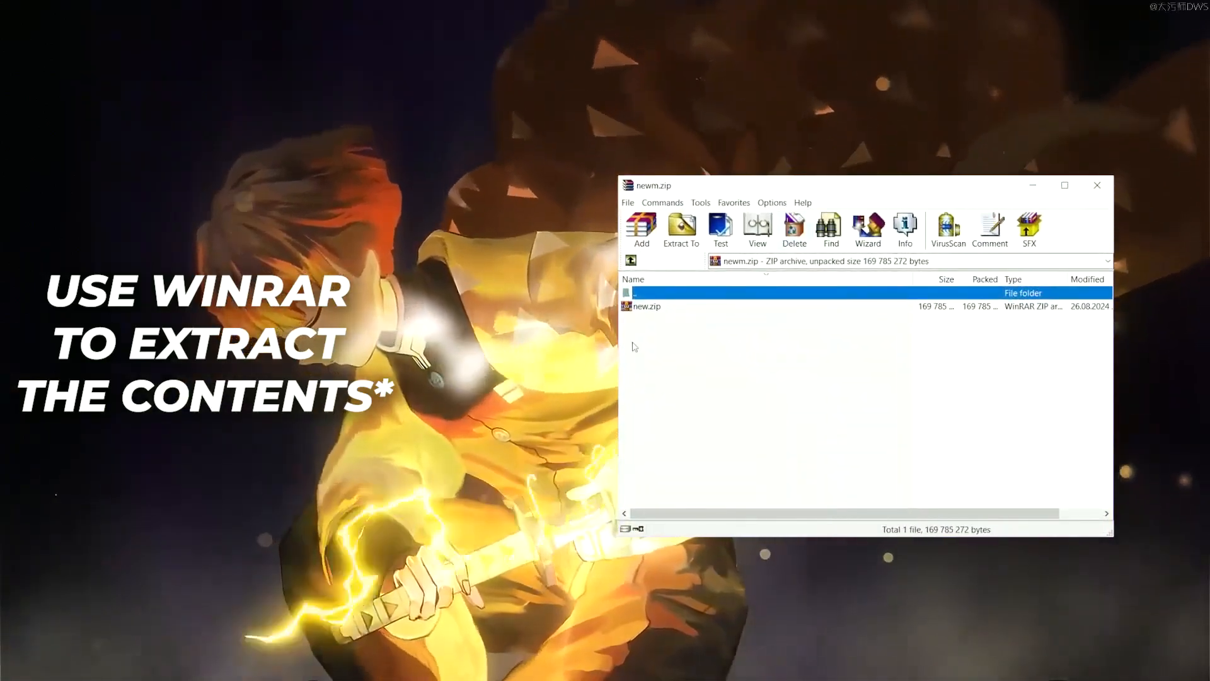
Step: Open the nested new.zip archive inside newm.zip
{"action": "left_click", "coordinate": [646, 305]}
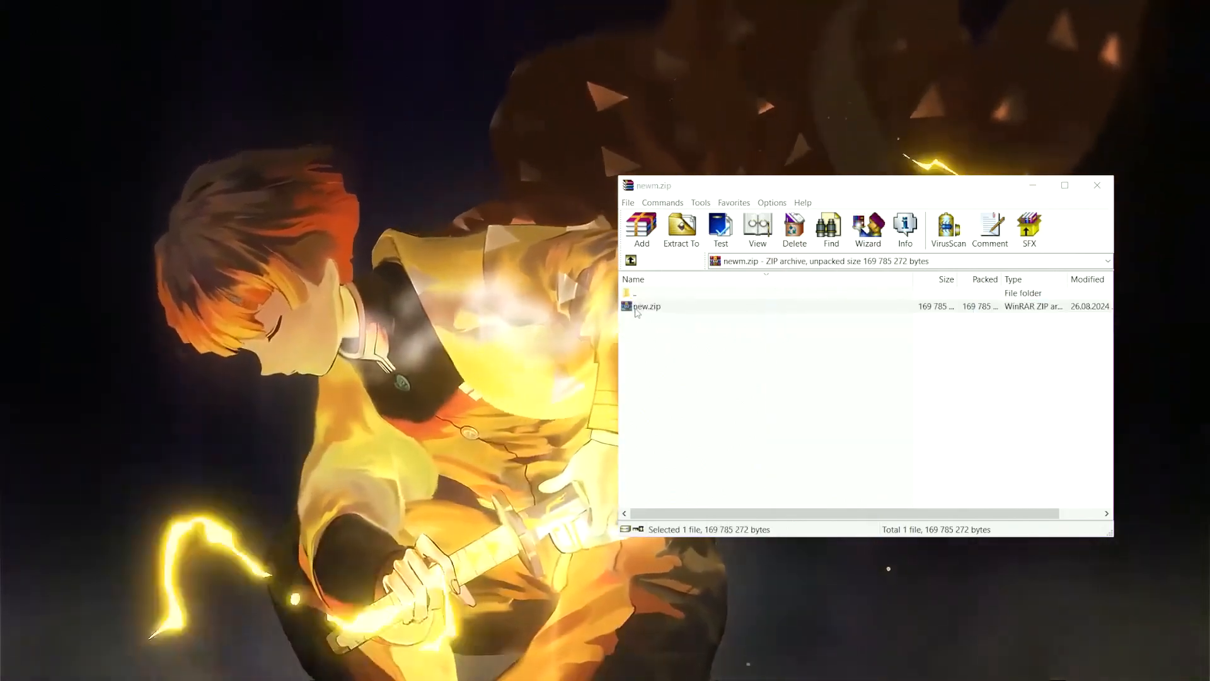
{"action": "double_click", "coordinate": [646, 305]}
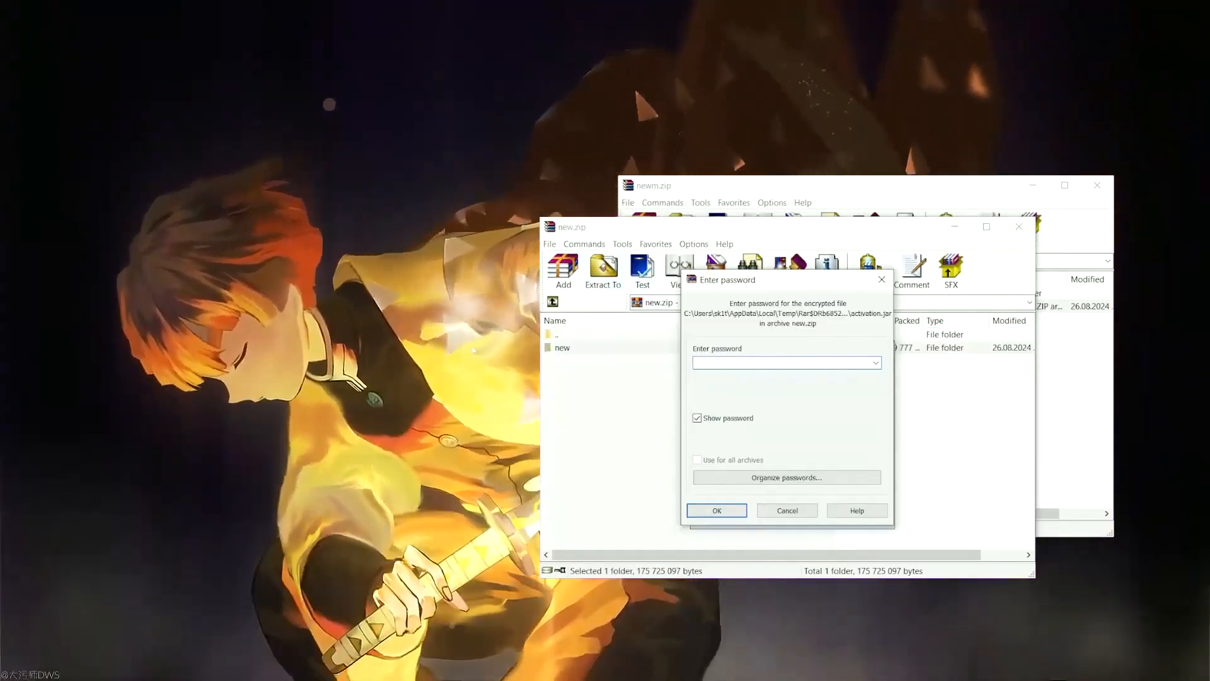
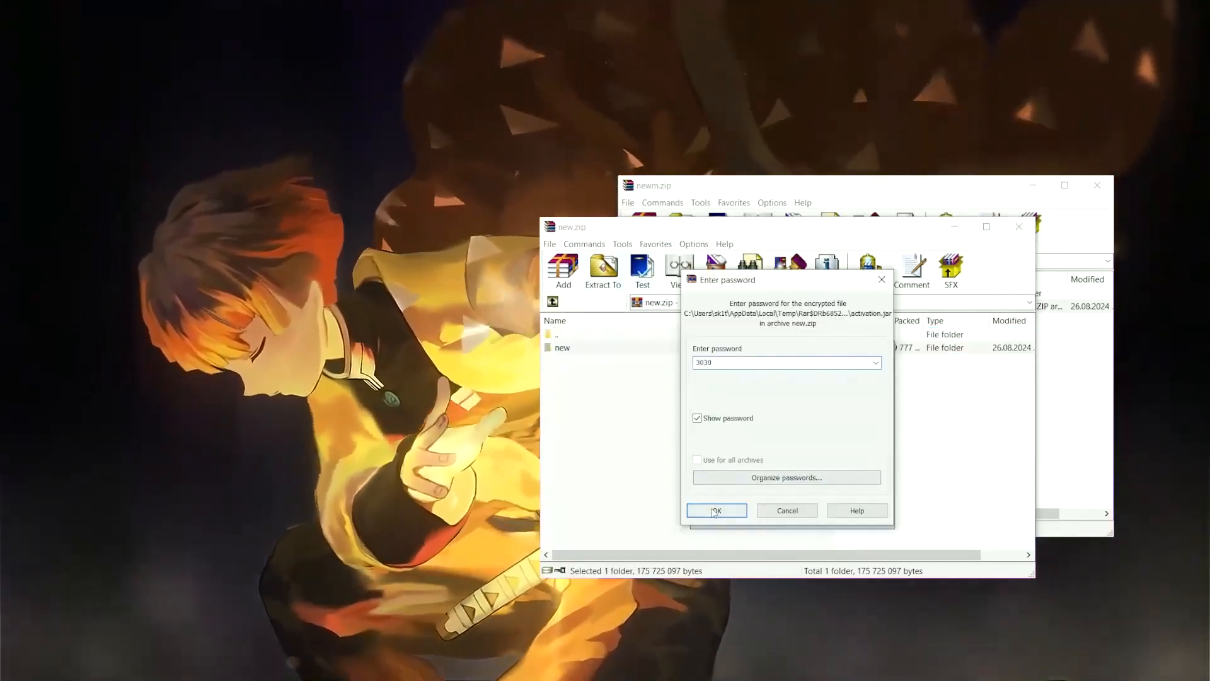
{"action": "left_click", "coordinate": [716, 510]}
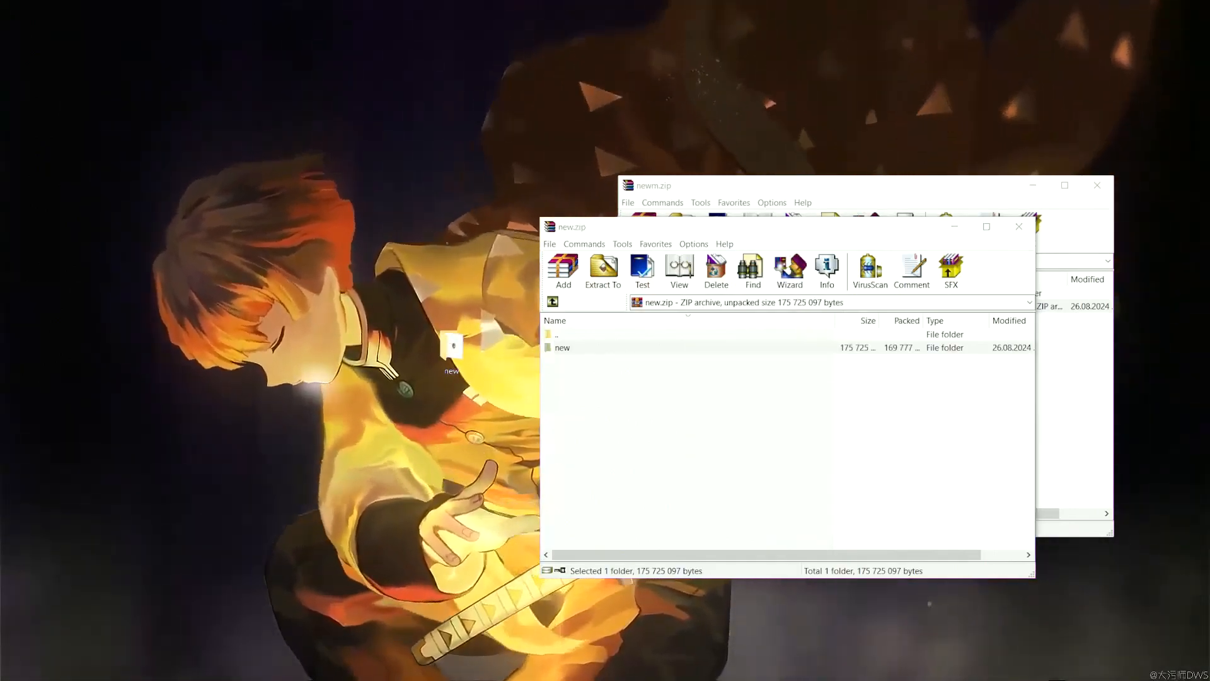
{"action": "double_click", "coordinate": [562, 347]}
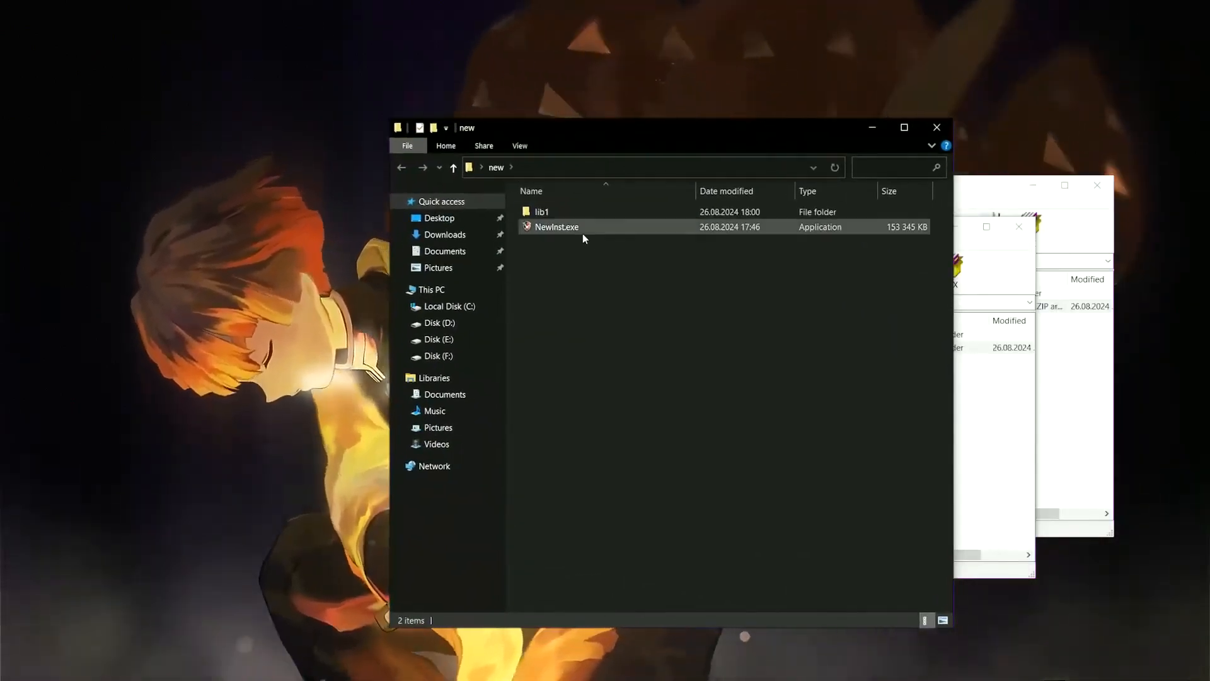
{"action": "left_click", "coordinate": [556, 227]}
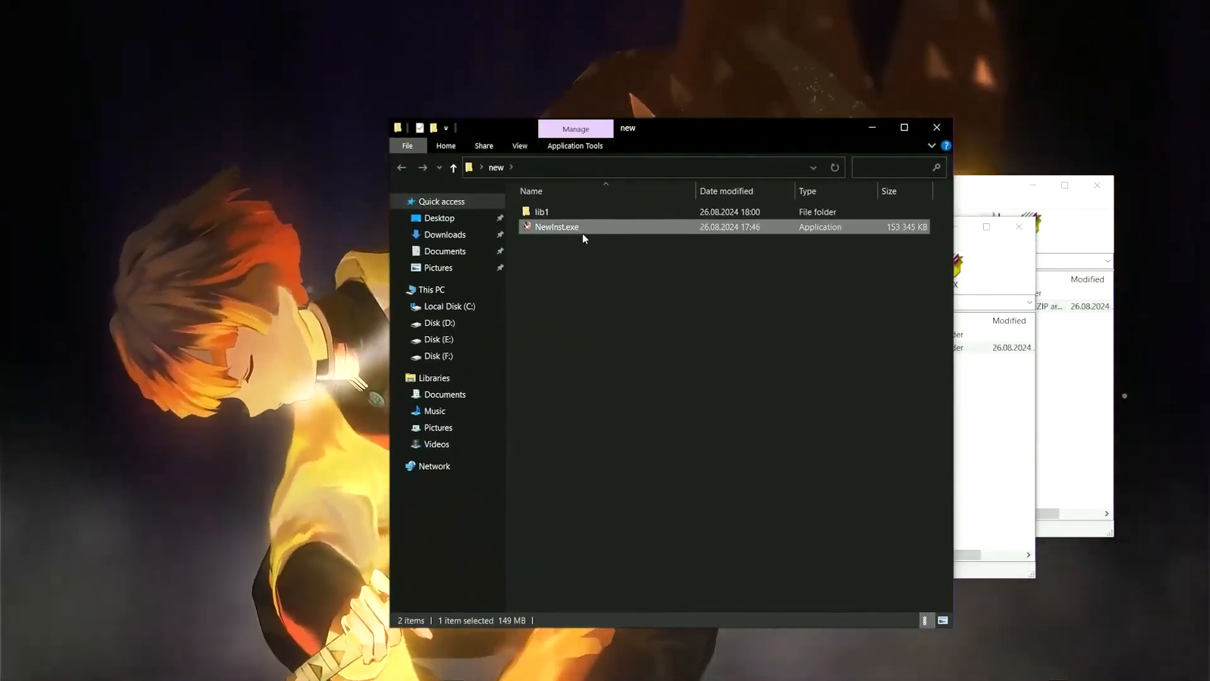